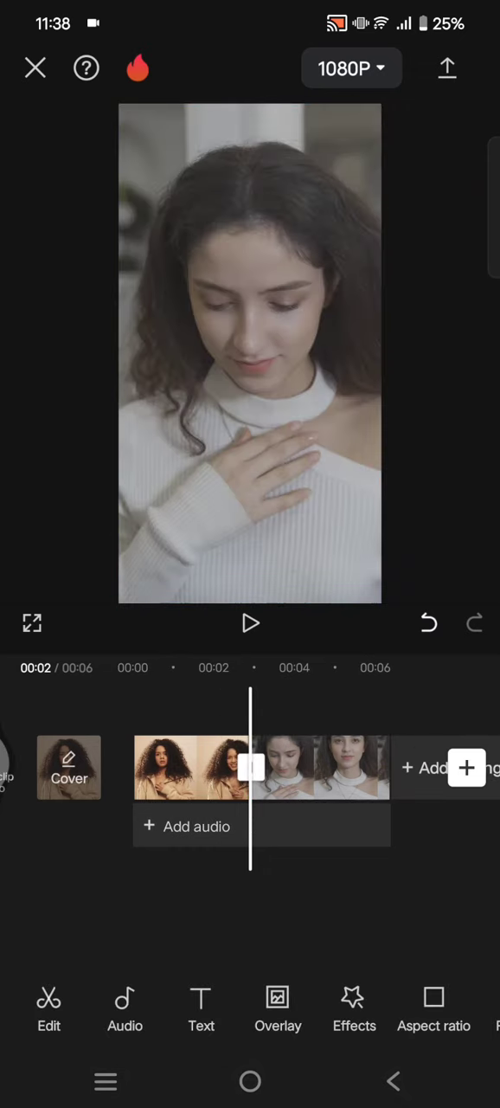
Scroll the bottom toolbar to reach the Freeze option for the second clip.
{"action": "scroll", "scroll_direction": "left", "scroll_amount": 3}
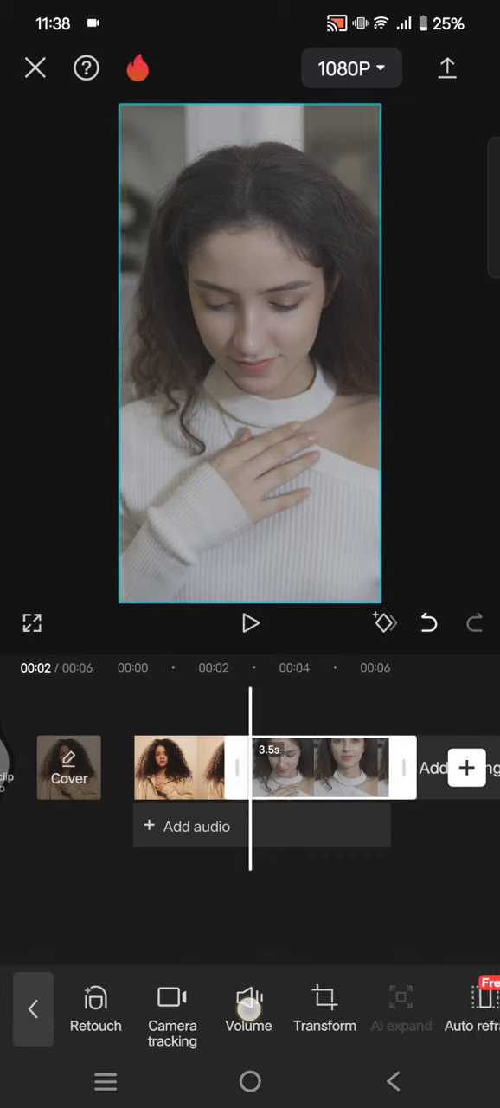
{"action": "scroll", "scroll_direction": "left", "scroll_amount": 3}
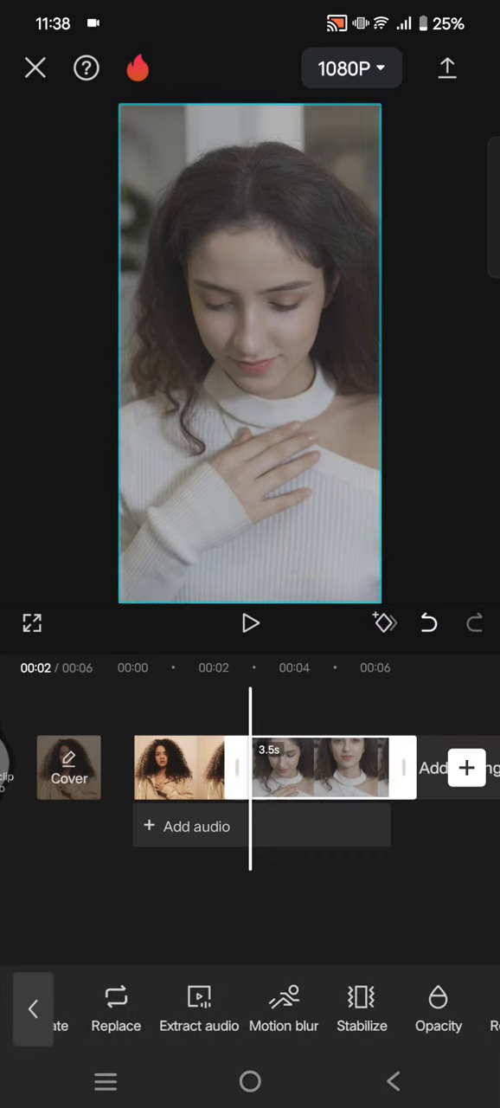
{"action": "scroll", "scroll_direction": "left", "scroll_amount": 3}
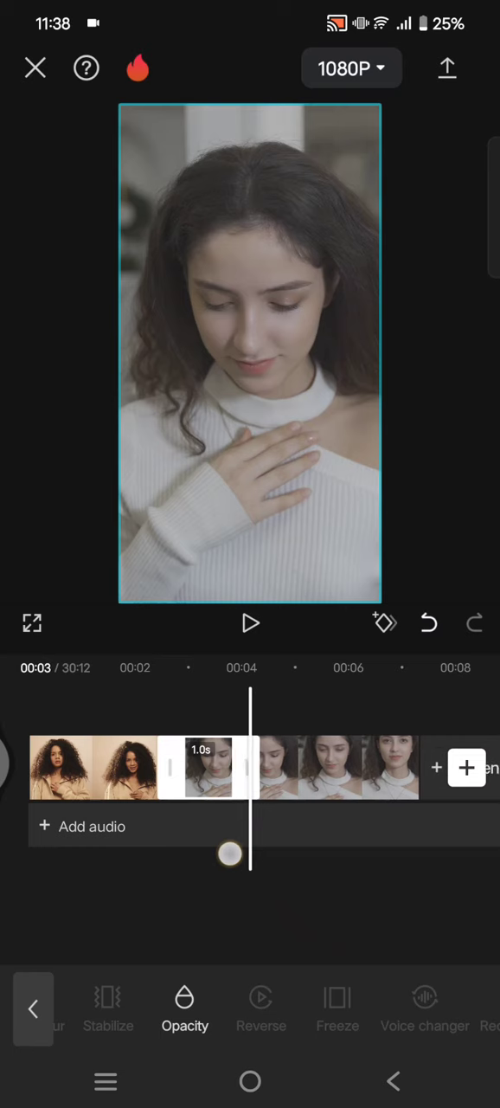
Trim the freeze frame from 1.0 s down to 0.6 s.
{"action": "left_click_drag", "start_coordinate": [228, 855], "coordinate": [208, 855]}
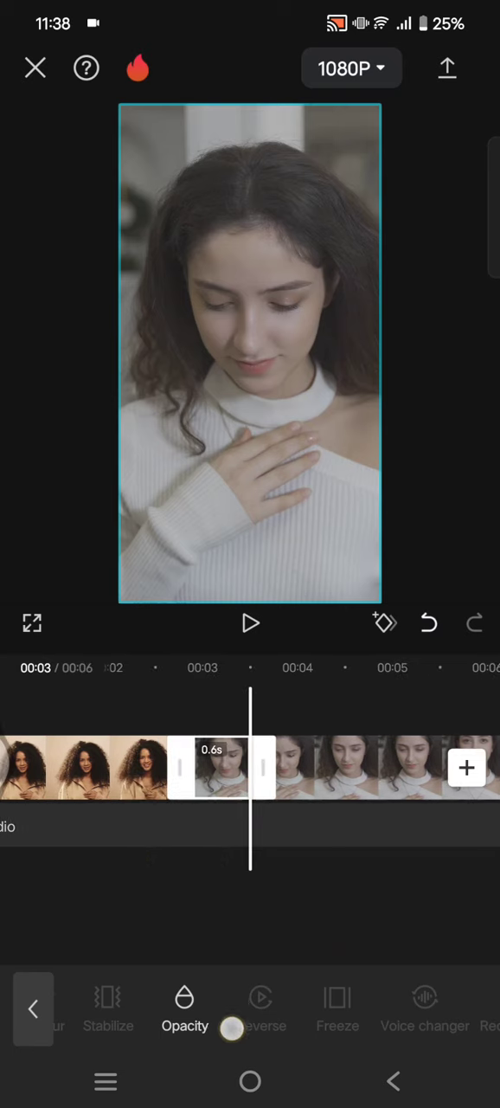
{"action": "scroll", "scroll_direction": "left", "scroll_amount": 3}
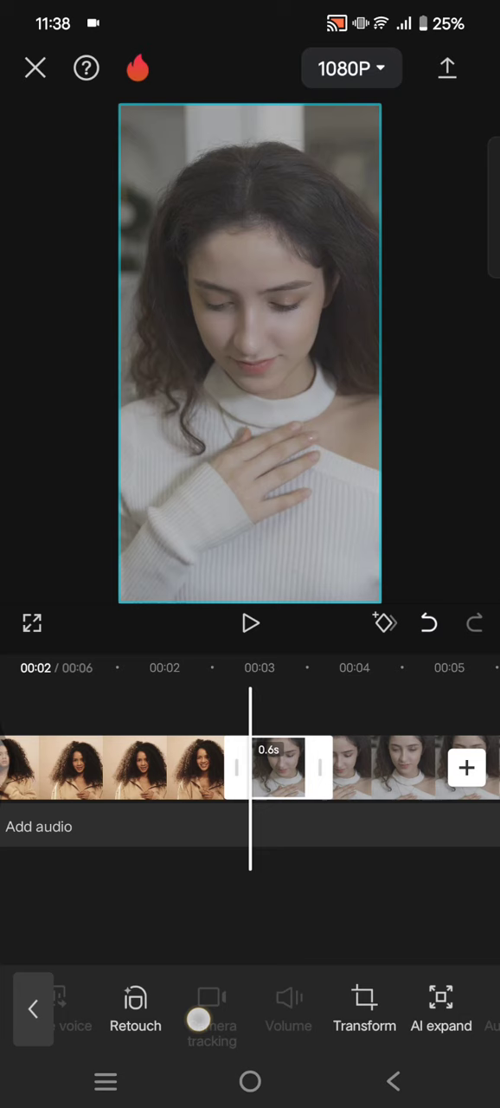
Move the 0.6 s freeze frame onto an overlay track near the cut and select it.
{"action": "left_click", "coordinate": [279, 769]}
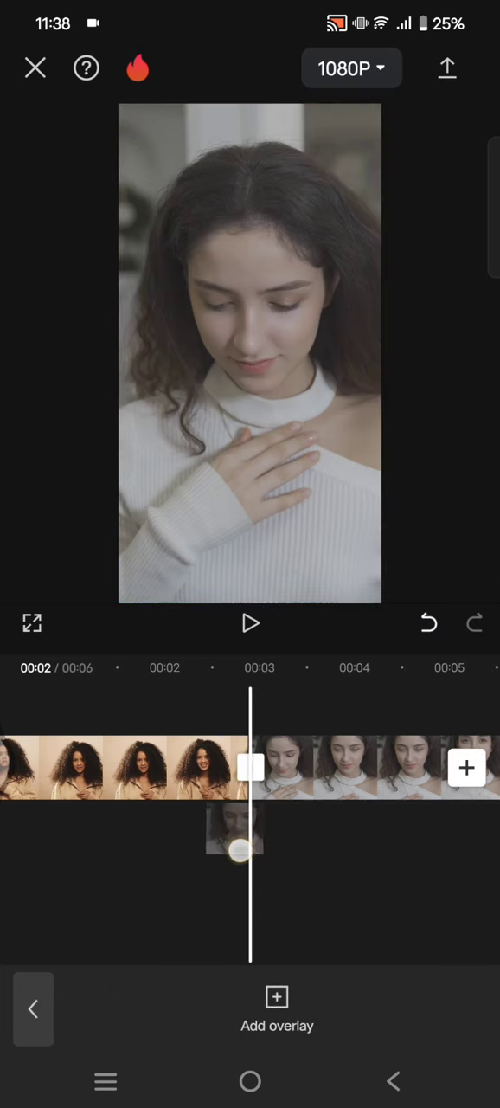
{"action": "left_click_drag", "start_coordinate": [239, 850], "coordinate": [350, 900]}
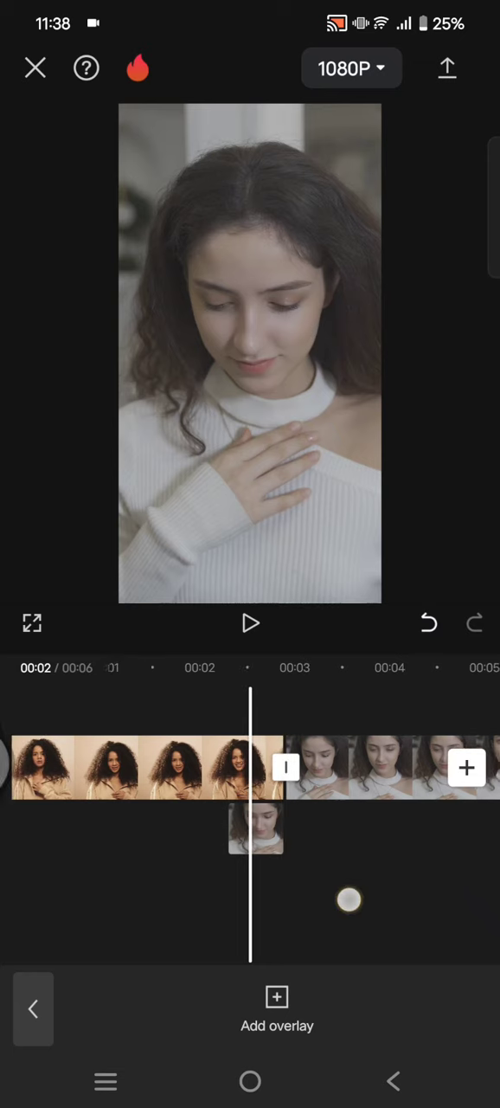
{"action": "left_click", "coordinate": [268, 828]}
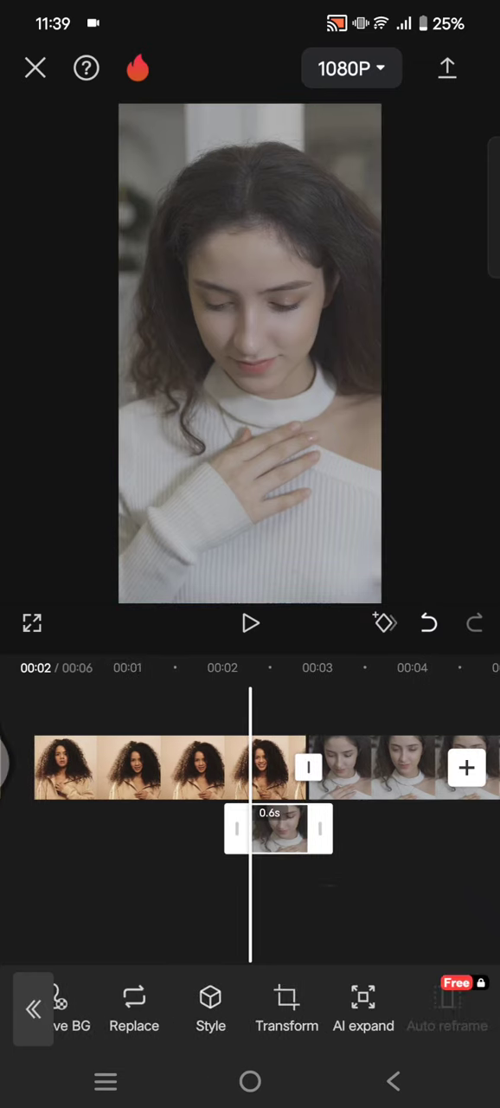
Remove the overlay freeze frame's background with Auto removal, leaving the cut-out woman.
{"action": "left_click", "coordinate": [71, 1008]}
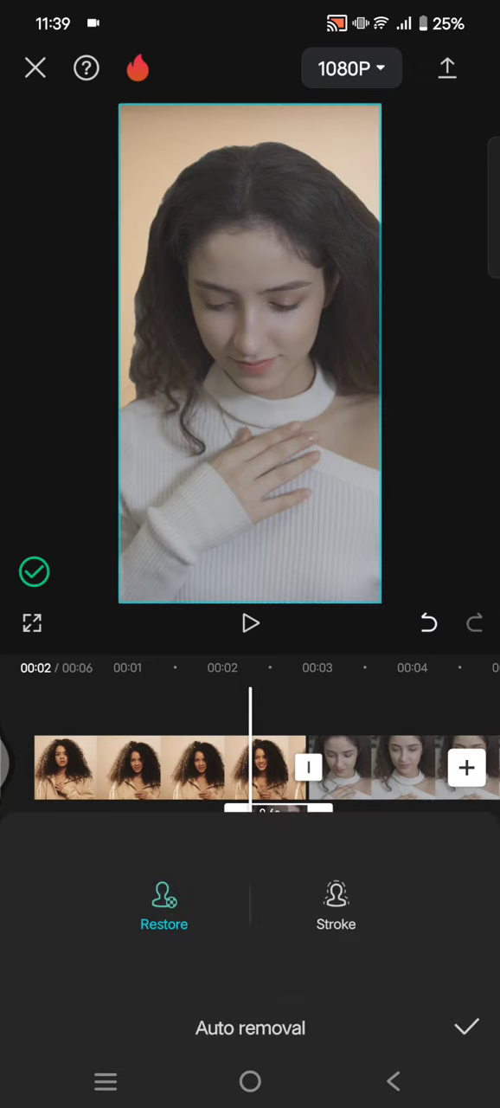
{"action": "left_click", "coordinate": [35, 571]}
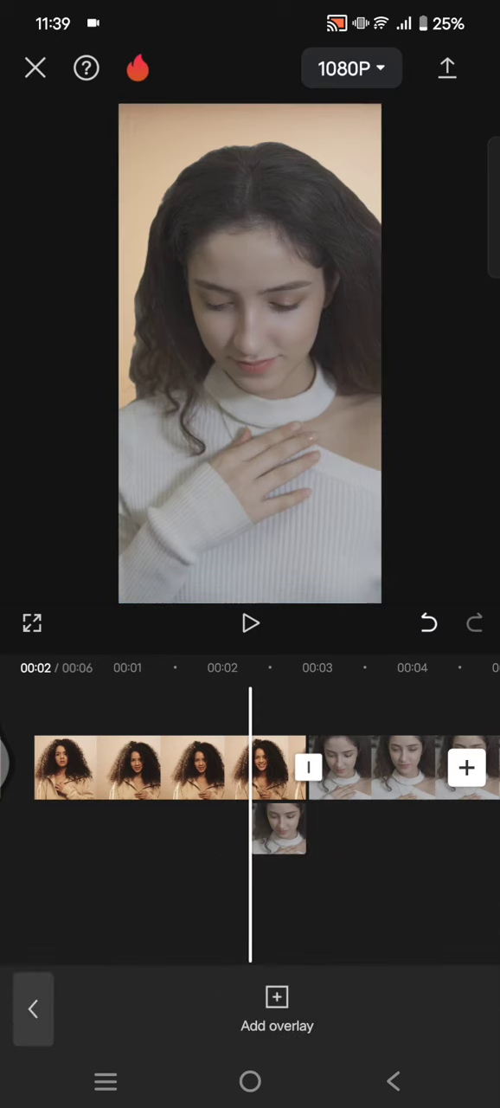
Animate the cut-out overlay rising from below the frame and apply an easing curve.
{"action": "left_click", "coordinate": [277, 828]}
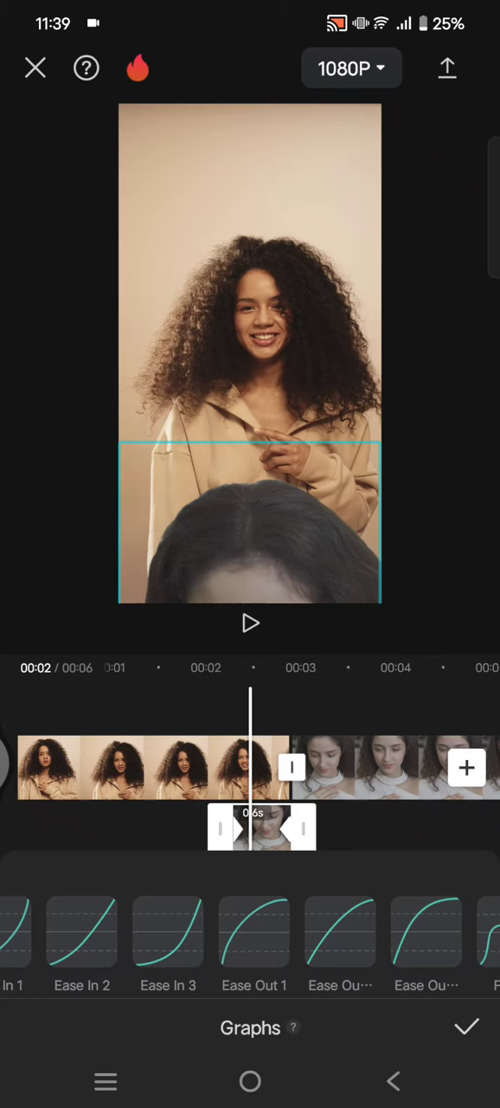
{"action": "left_click", "coordinate": [426, 943]}
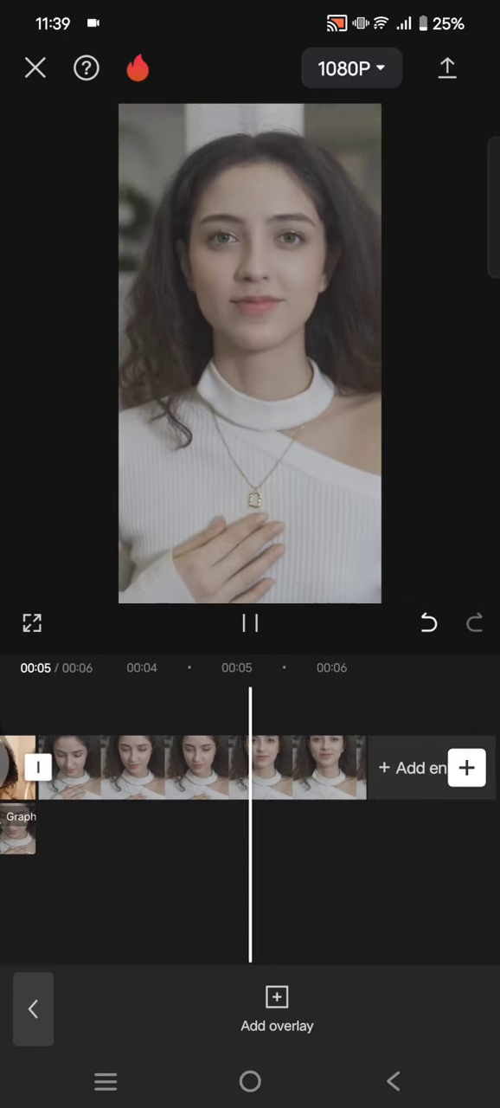
Preview the edit through to the end and stop playback on the final frame.
{"action": "left_click", "coordinate": [249, 623]}
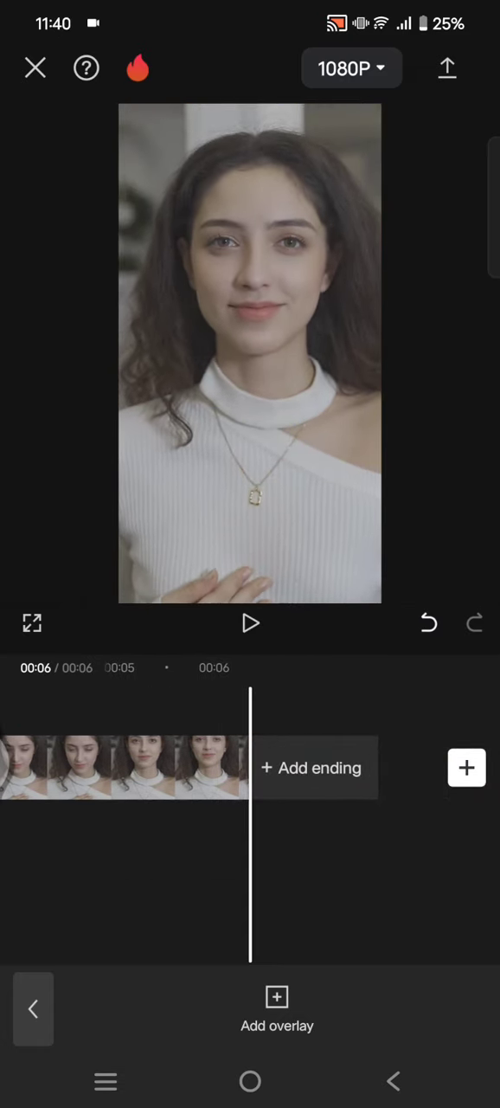